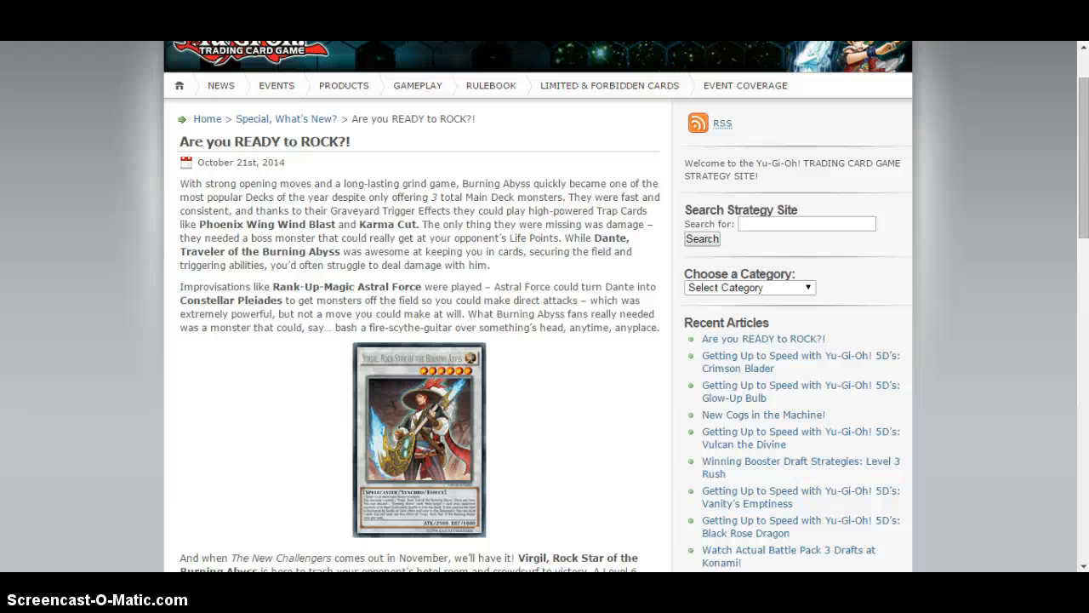
scroll("down", 3)
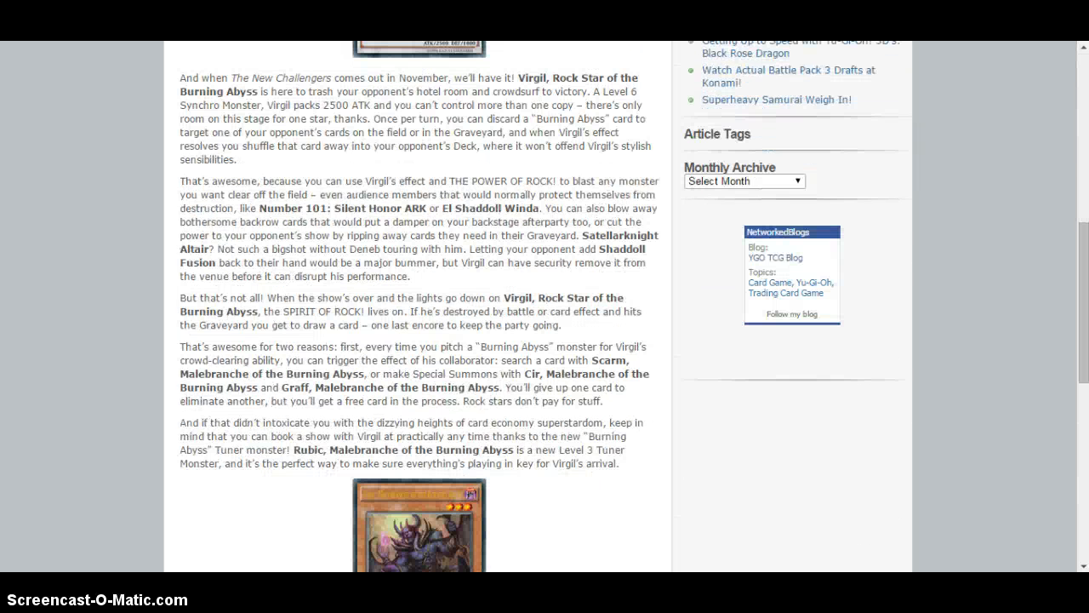
scroll("down", 3)
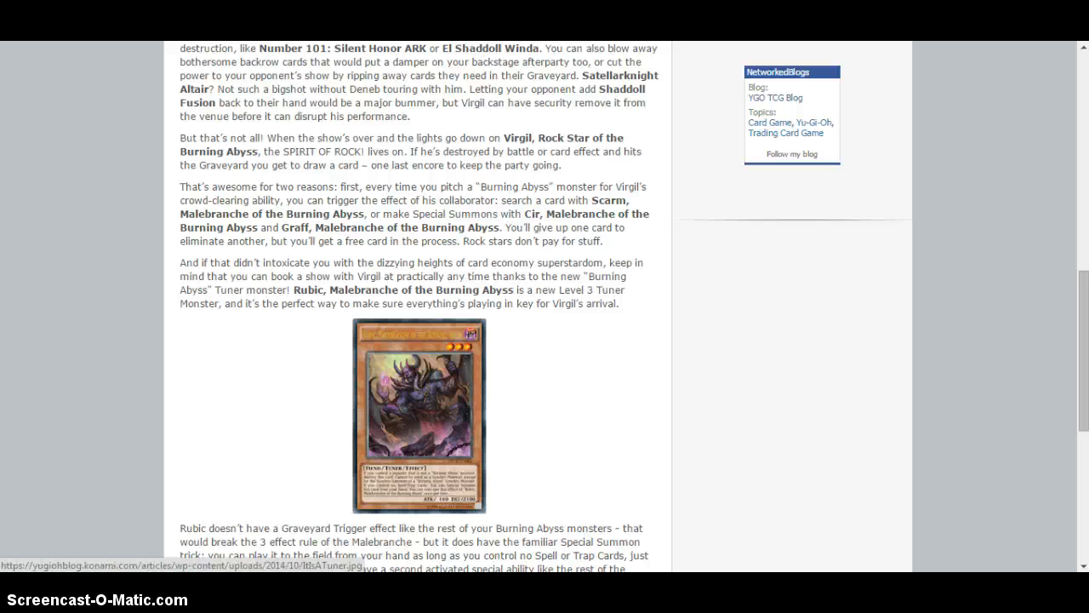
scroll("up", 3)
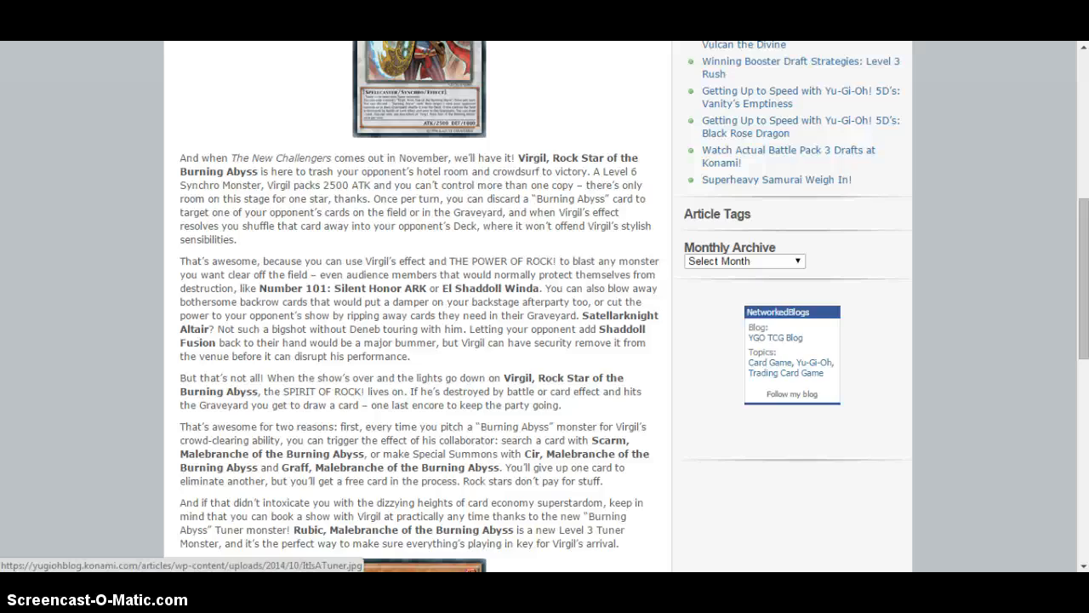
scroll("up", 3)
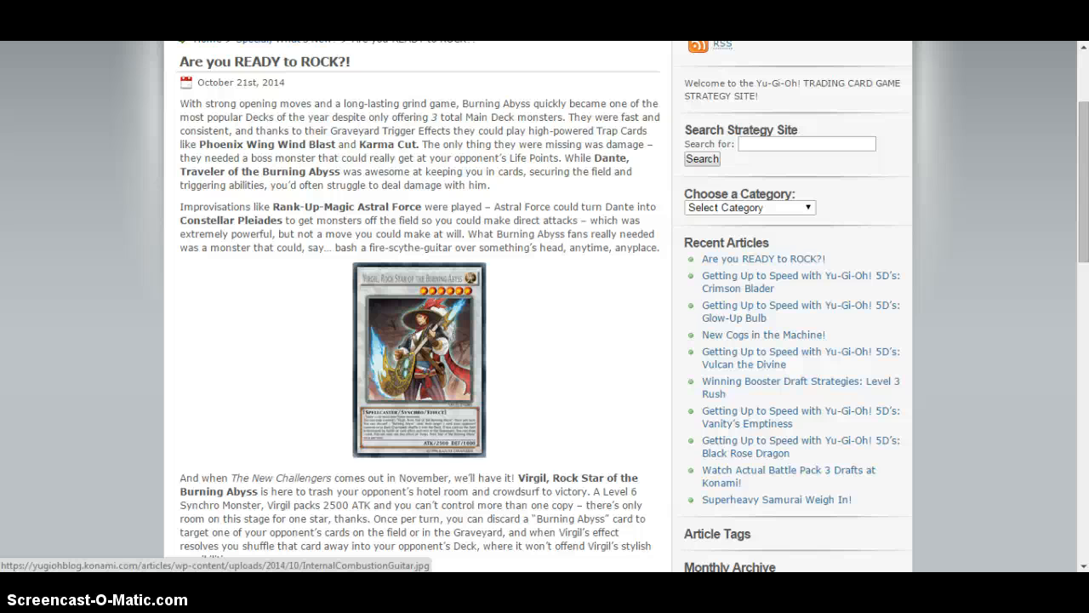
scroll("down", 3)
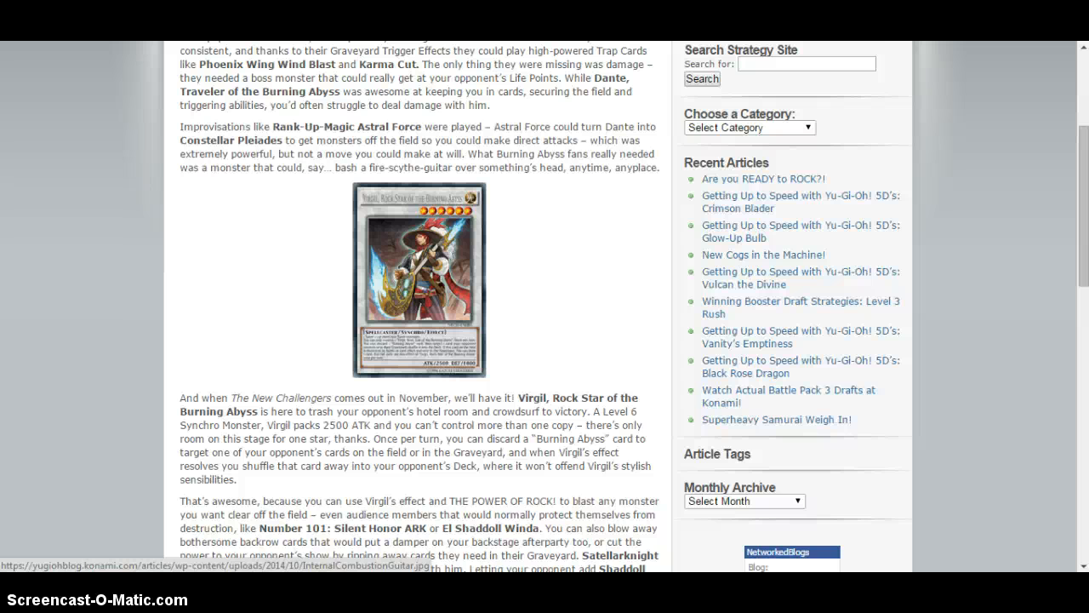
scroll("down", 3)
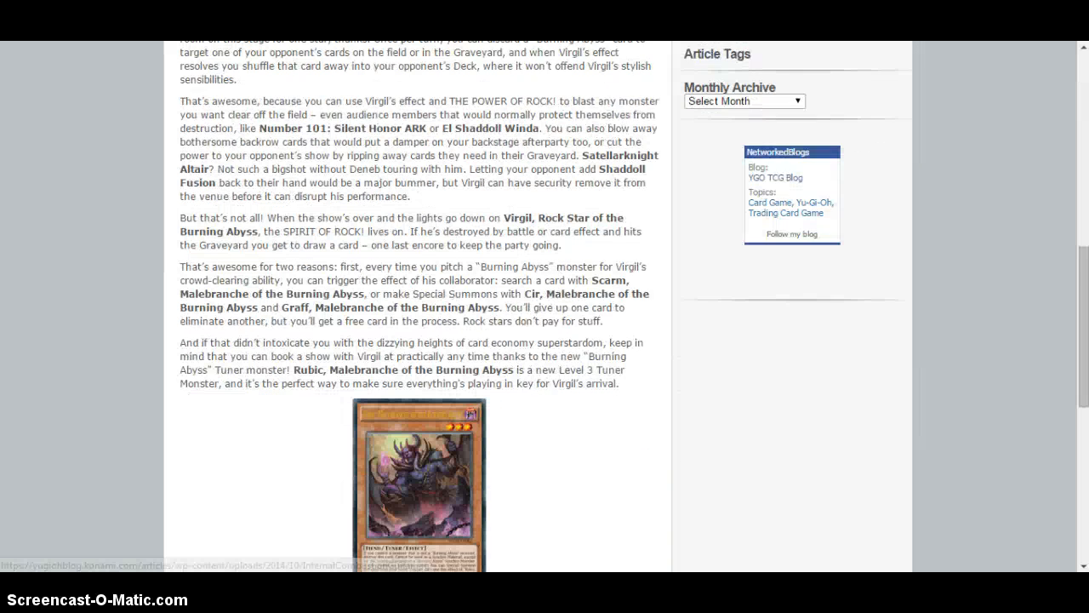
scroll("down", 3)
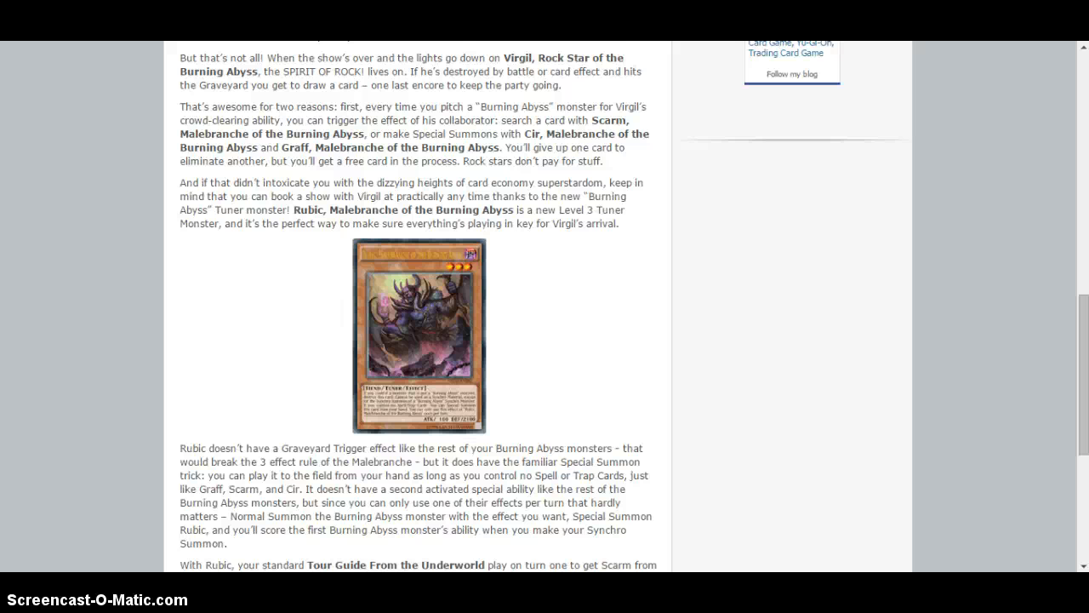
scroll("down", 3)
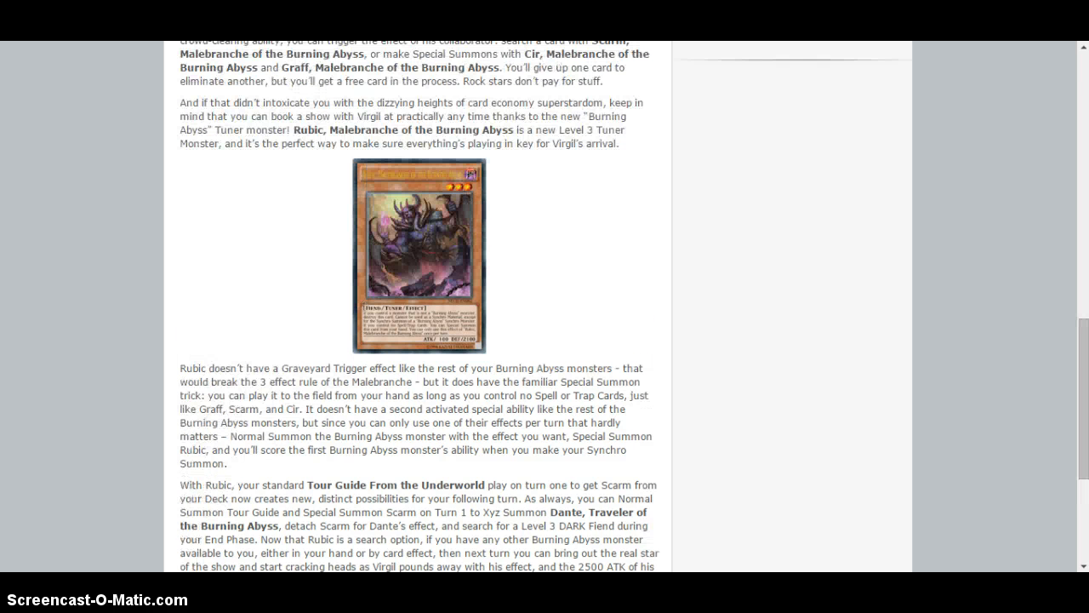
scroll("up", 3)
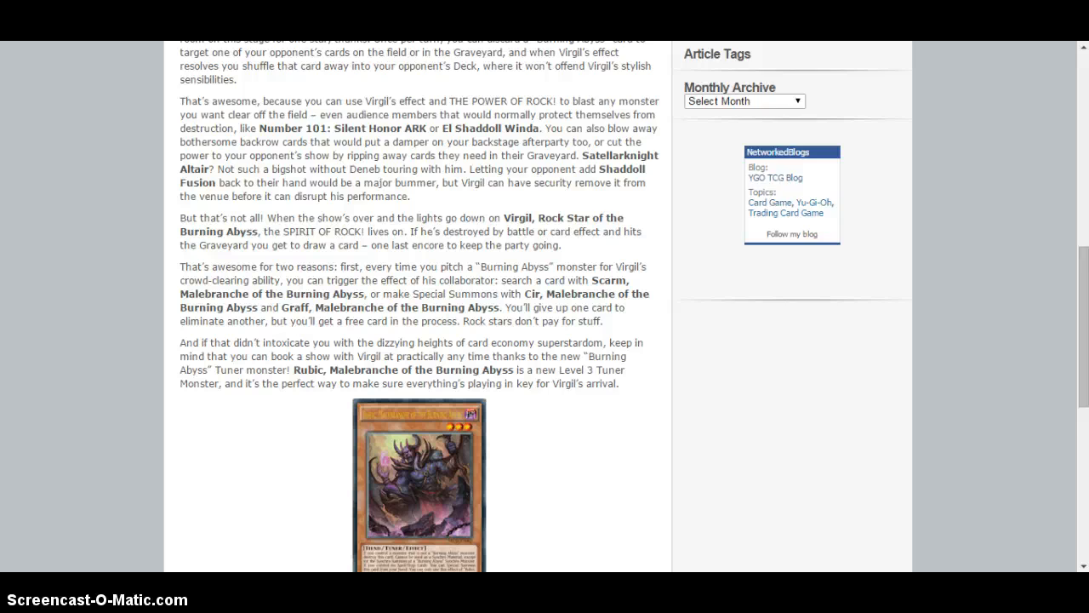
scroll("down", 3)
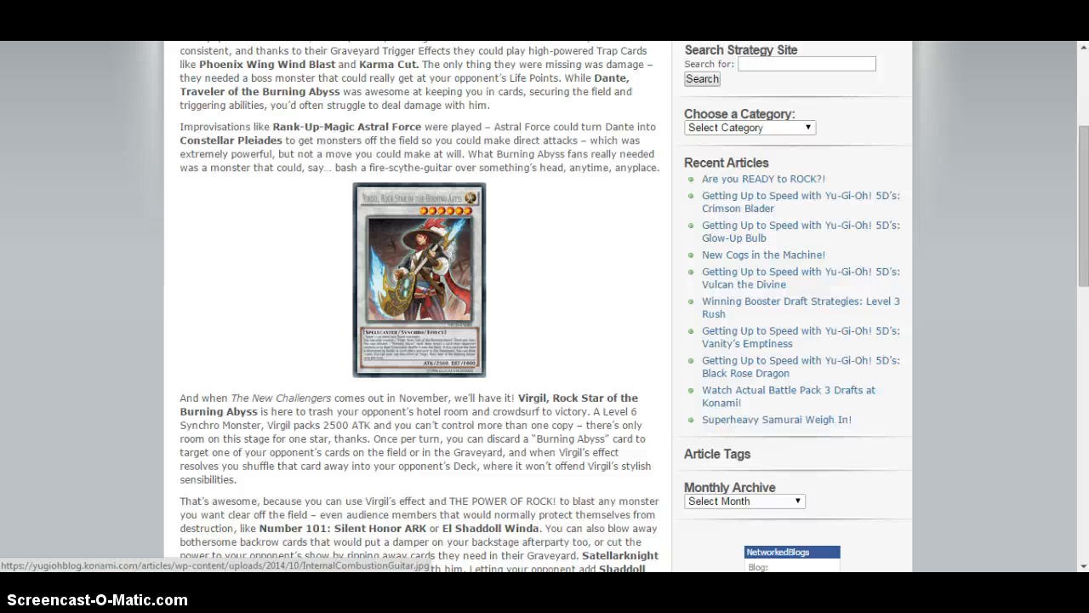
scroll("up", 3)
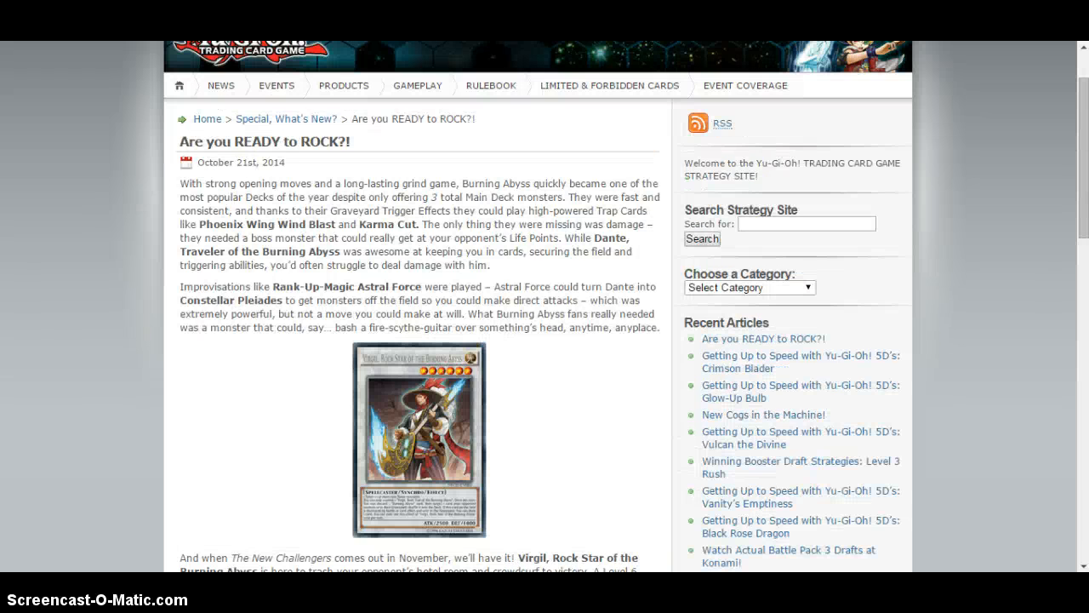